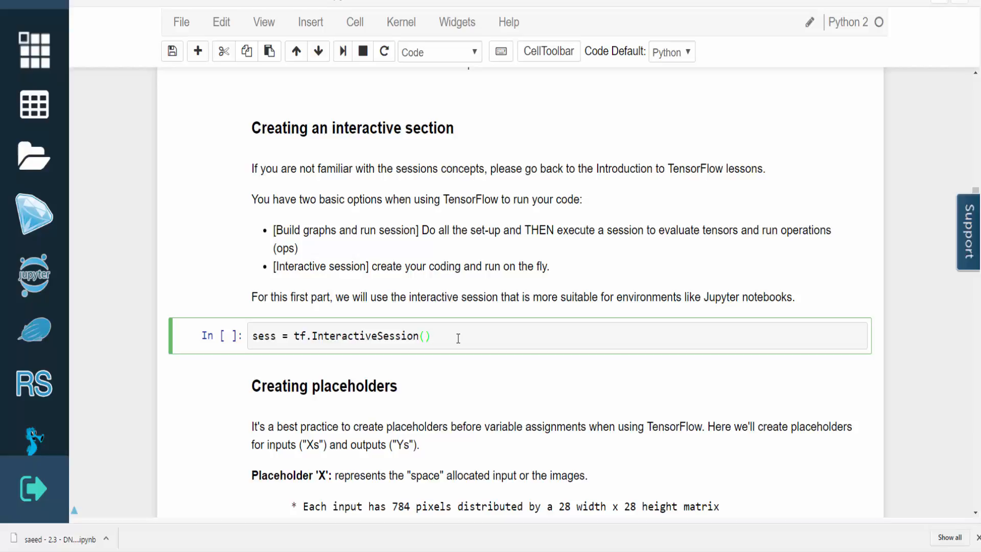
- Select the sess = tf.InteractiveSession() cell so it can be run
{"action": "left_click", "coordinate": [430, 336]}
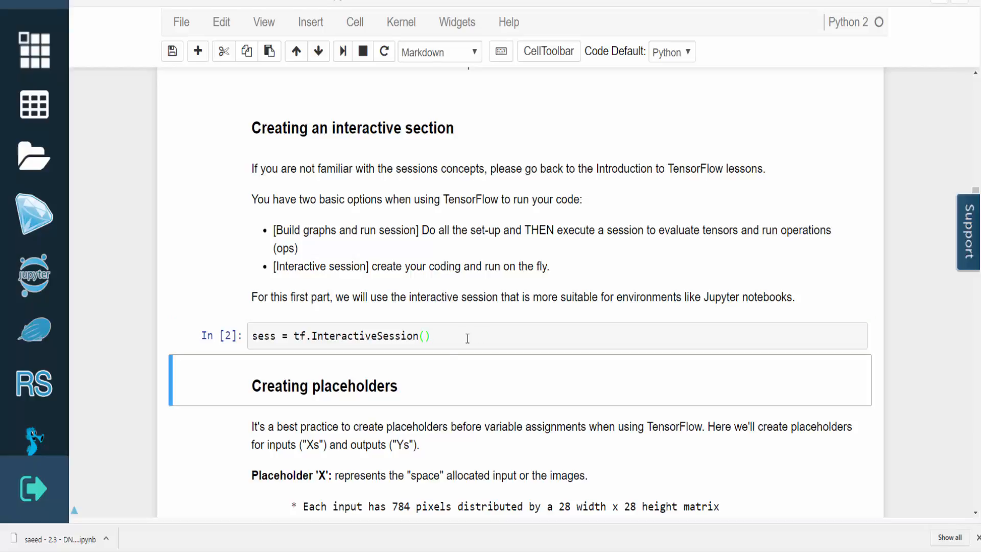
- Scroll past the placeholder explanation to the x and y_ float32 placeholder cell
{"action": "scroll", "scroll_direction": "down", "scroll_amount": 3}
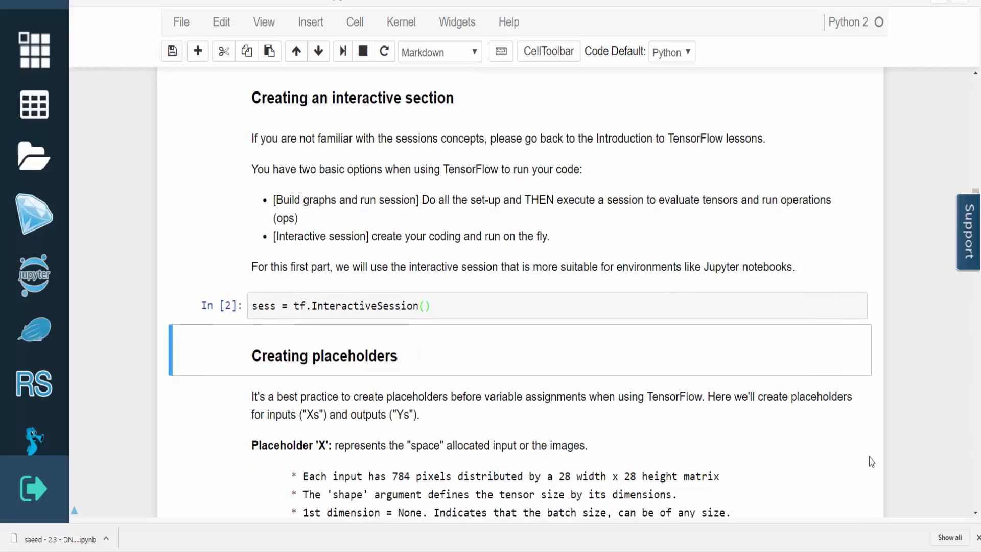
{"action": "scroll", "scroll_direction": "down", "scroll_amount": 3}
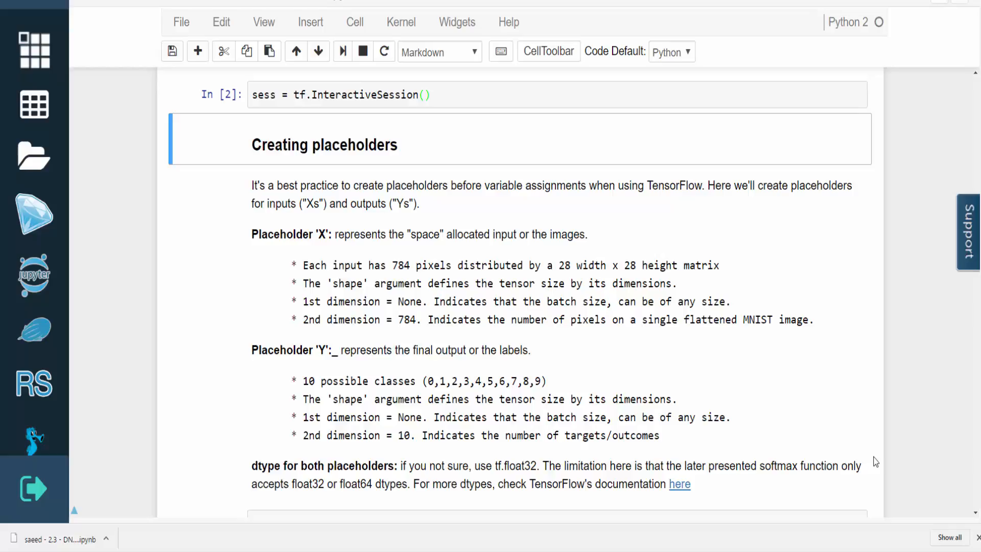
{"action": "scroll", "scroll_direction": "down", "scroll_amount": 3}
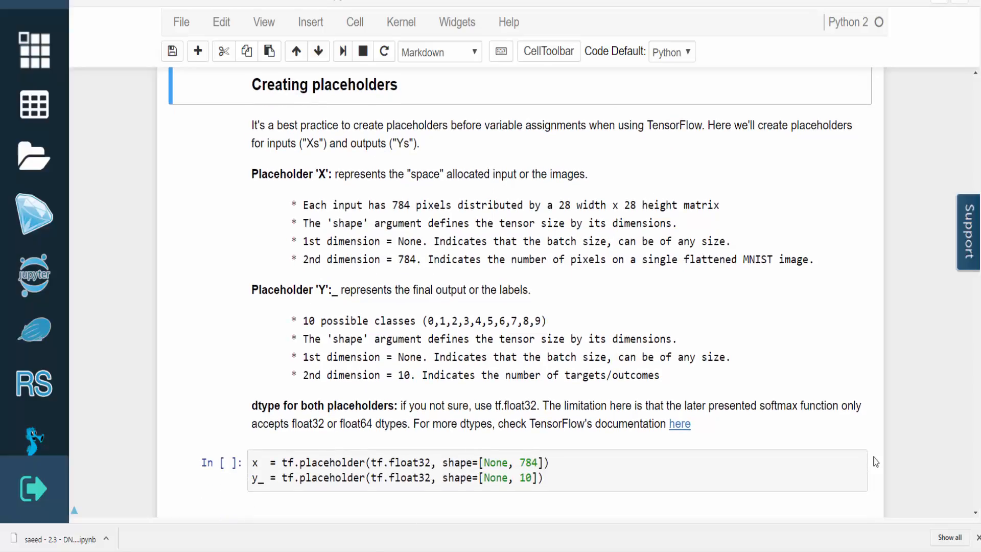
{"action": "scroll", "scroll_direction": "down", "scroll_amount": 3}
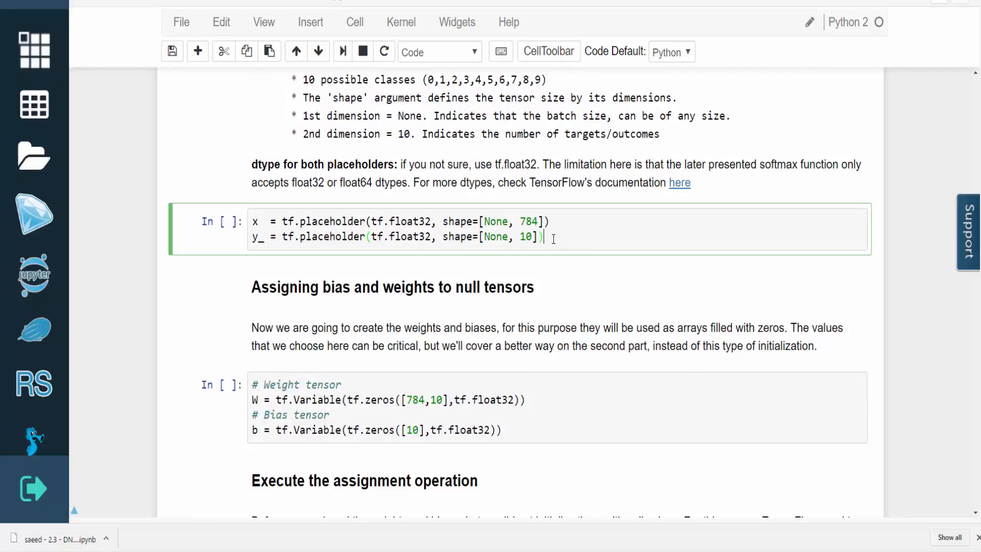
- Run the cell defining the x and y_ float32 placeholders
{"action": "key", "text": "shift+enter"}
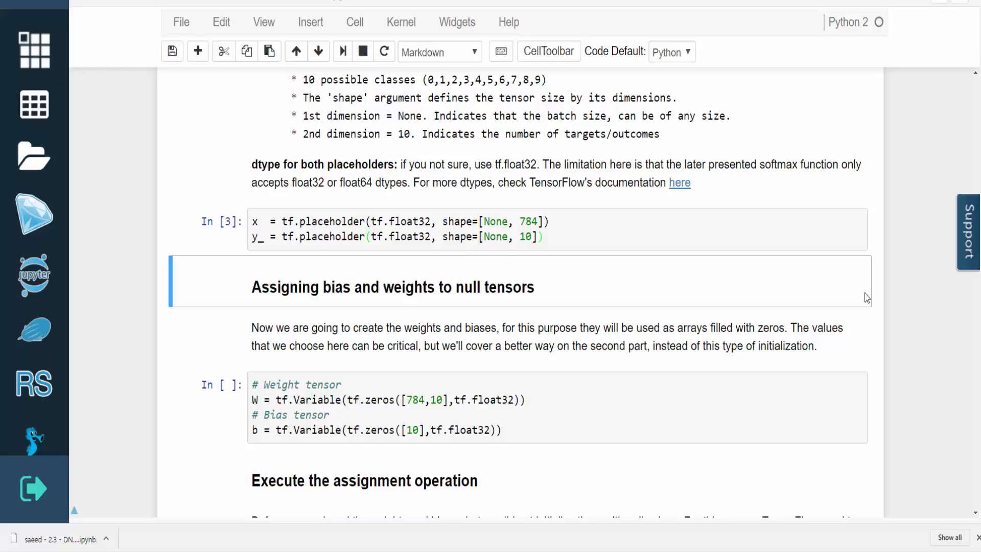
{"action": "mouse_move", "coordinate": [882, 316]}
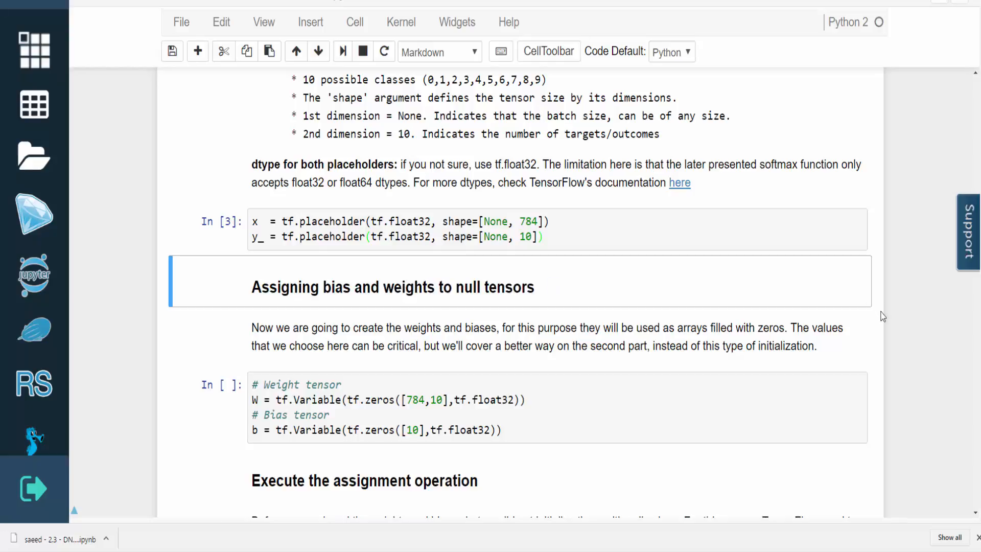
{"action": "mouse_move", "coordinate": [888, 352]}
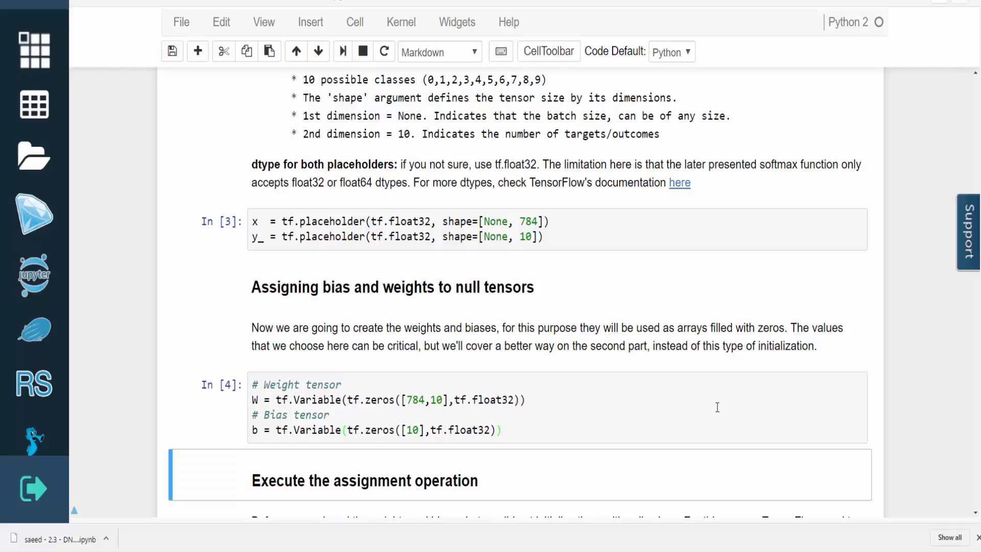
- Run the sess.run(tf.initialize_all_variables()) cell to initialize W and b
{"action": "scroll", "scroll_direction": "down", "scroll_amount": 3}
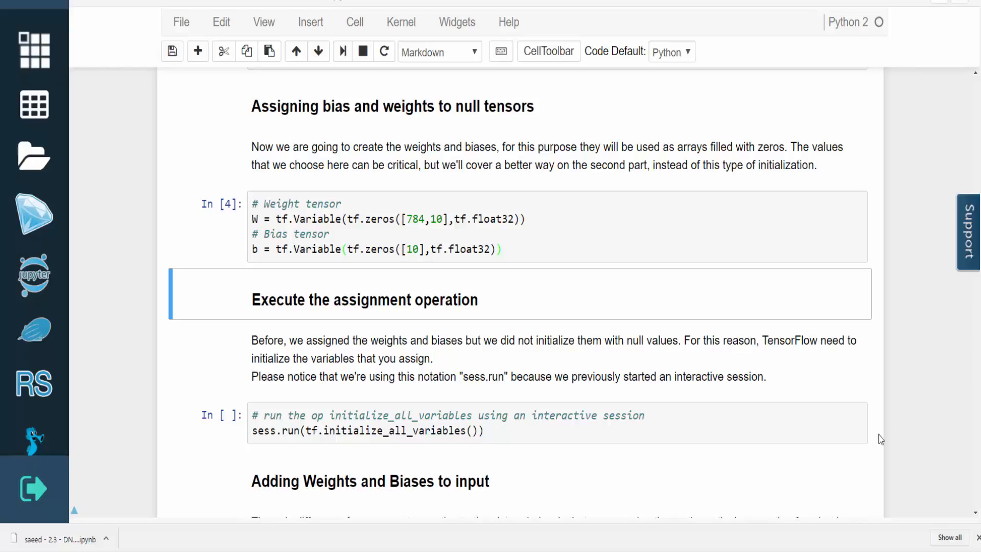
{"action": "mouse_move", "coordinate": [615, 455]}
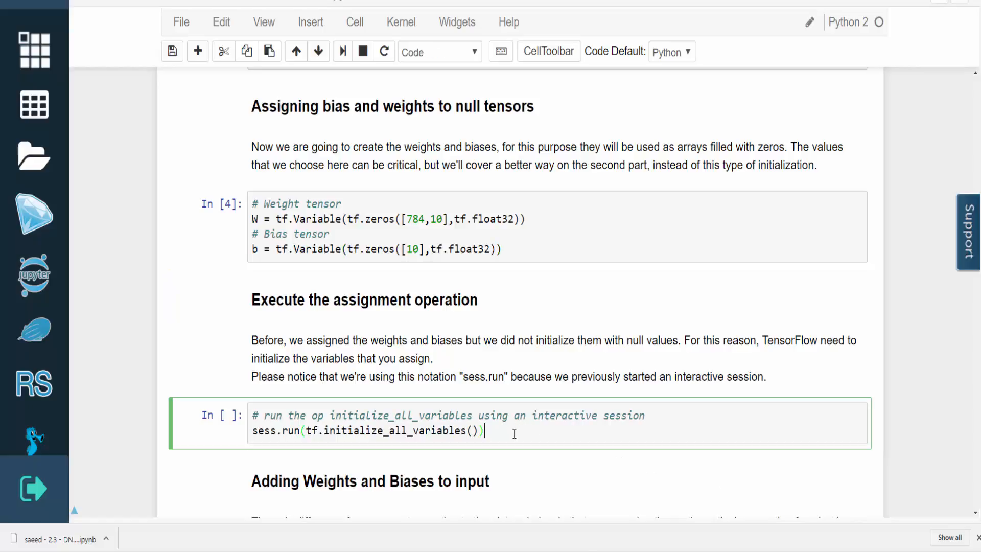
{"action": "key", "text": "shift+enter"}
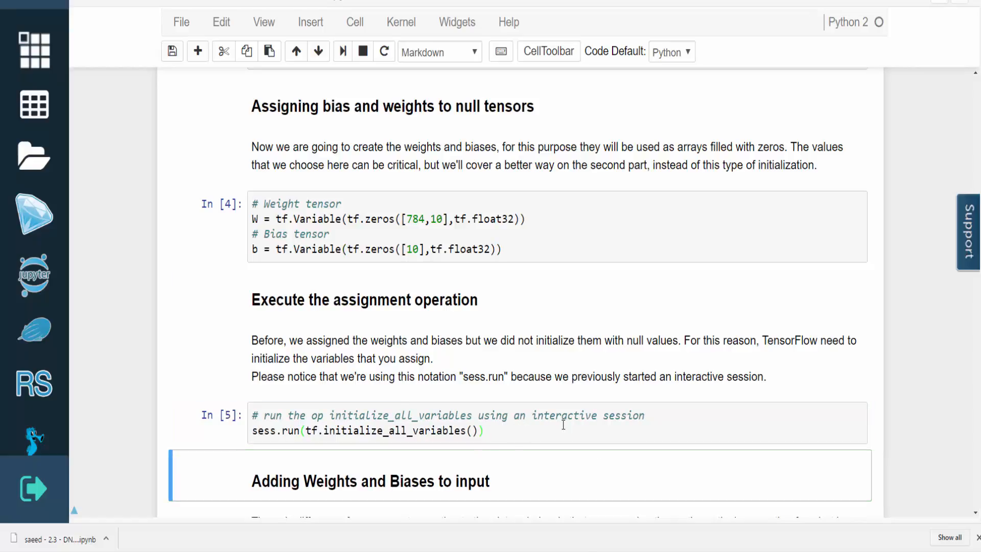
{"action": "scroll", "scroll_direction": "down", "scroll_amount": 3}
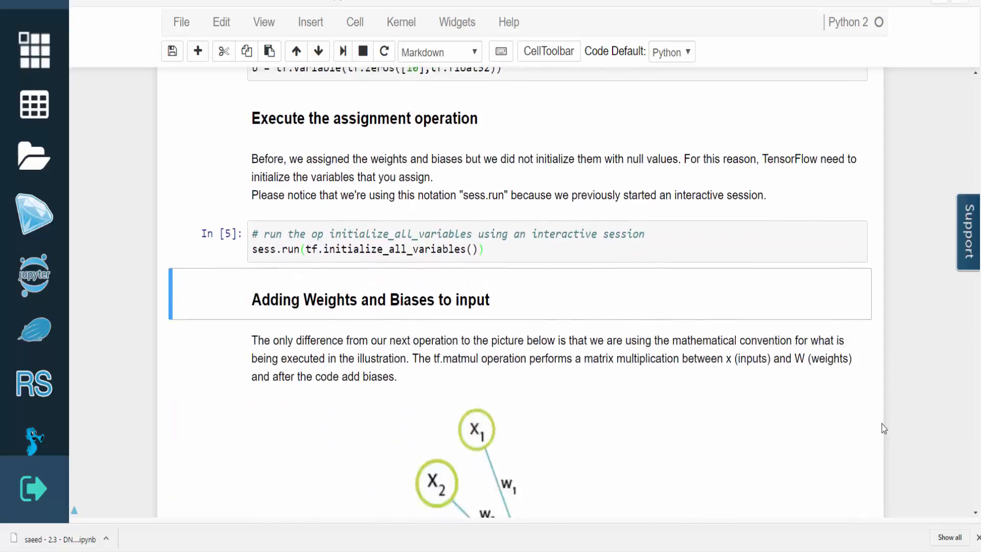
{"action": "scroll", "scroll_direction": "down", "scroll_amount": 3}
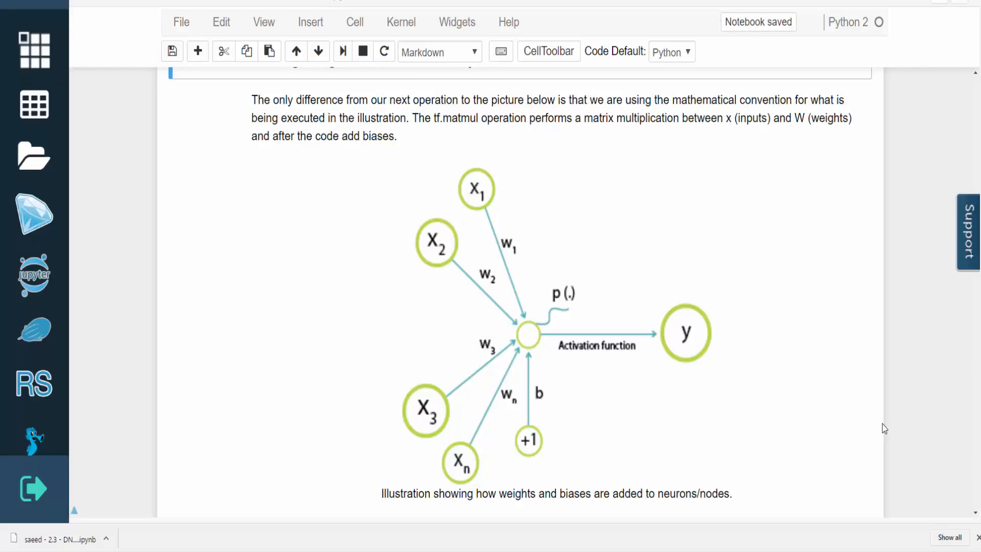
- Run the tf.matmul(x,W) + b cell, giving a tensor of shape (?, 10)
{"action": "scroll", "scroll_direction": "down", "scroll_amount": 3}
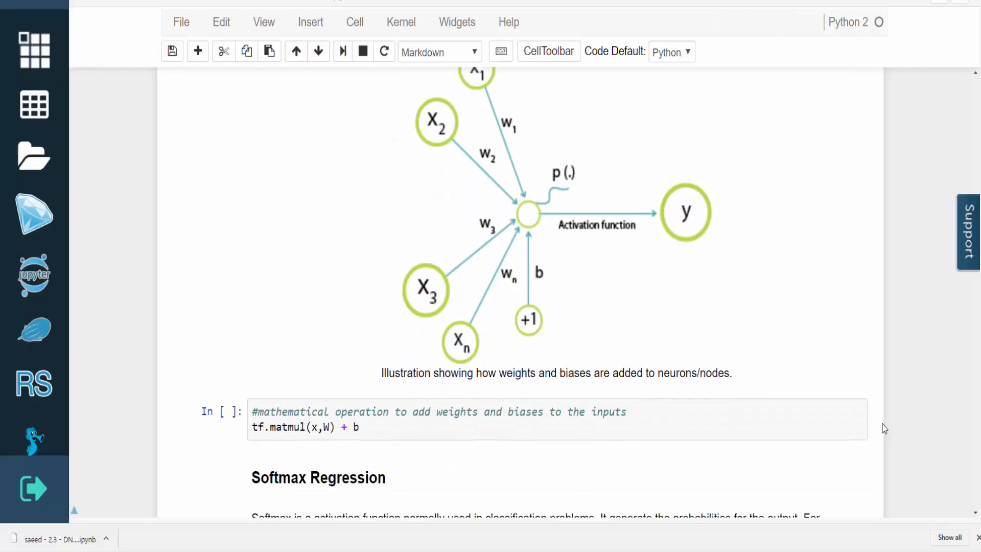
{"action": "scroll", "scroll_direction": "down", "scroll_amount": 3}
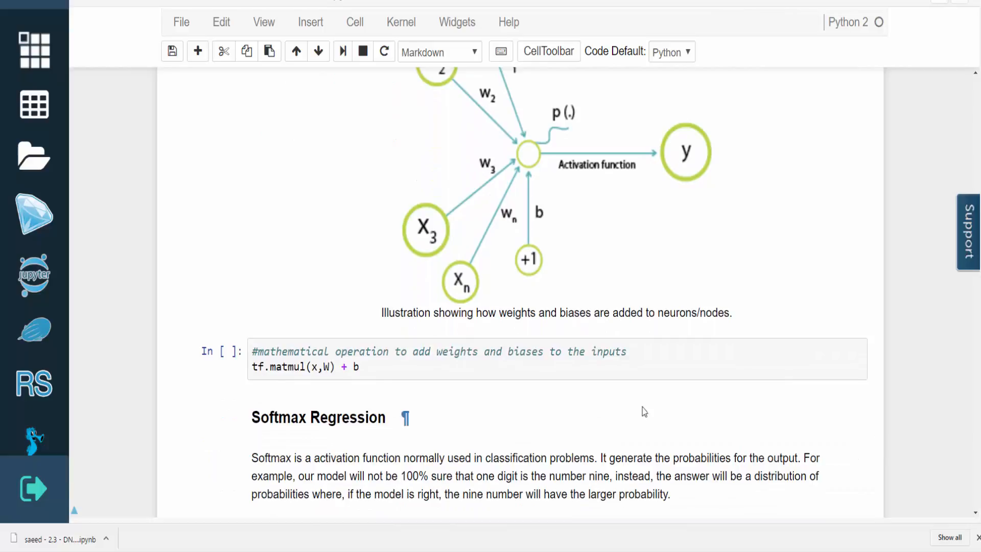
{"action": "left_click", "coordinate": [385, 367]}
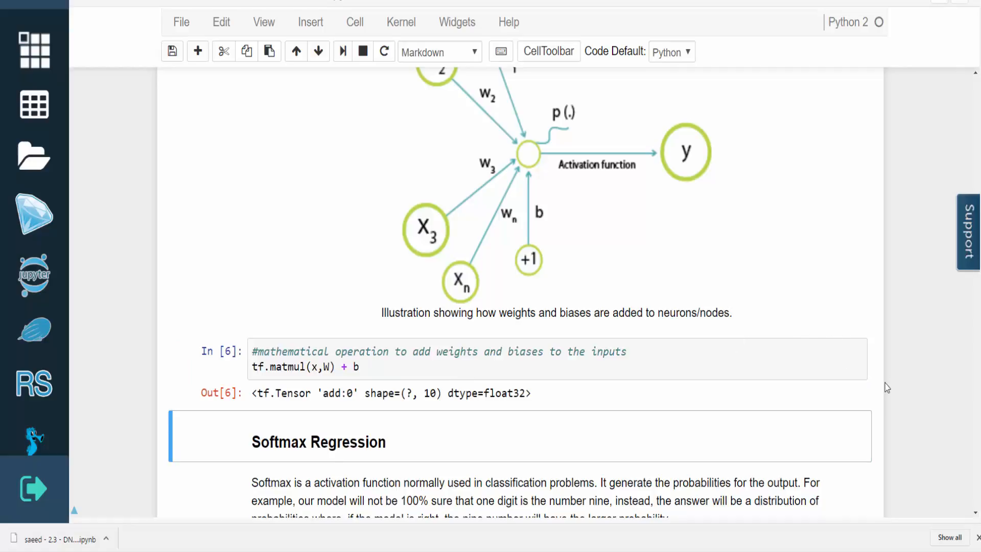
{"action": "scroll", "scroll_direction": "down", "scroll_amount": 3}
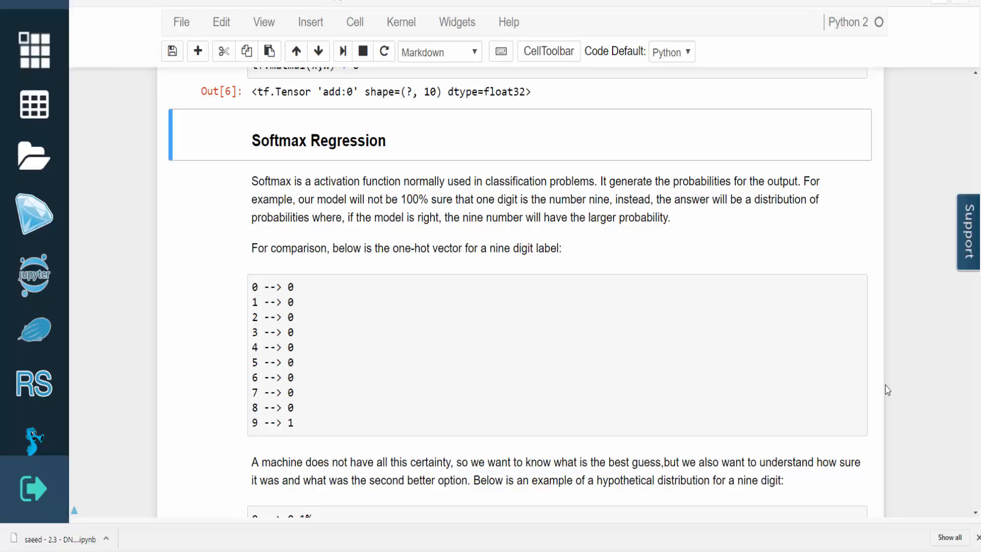
- Scroll to the y = tf.nn.softmax(tf.matmul(x,W) + b) cell and run it
{"action": "scroll", "scroll_direction": "down", "scroll_amount": 3}
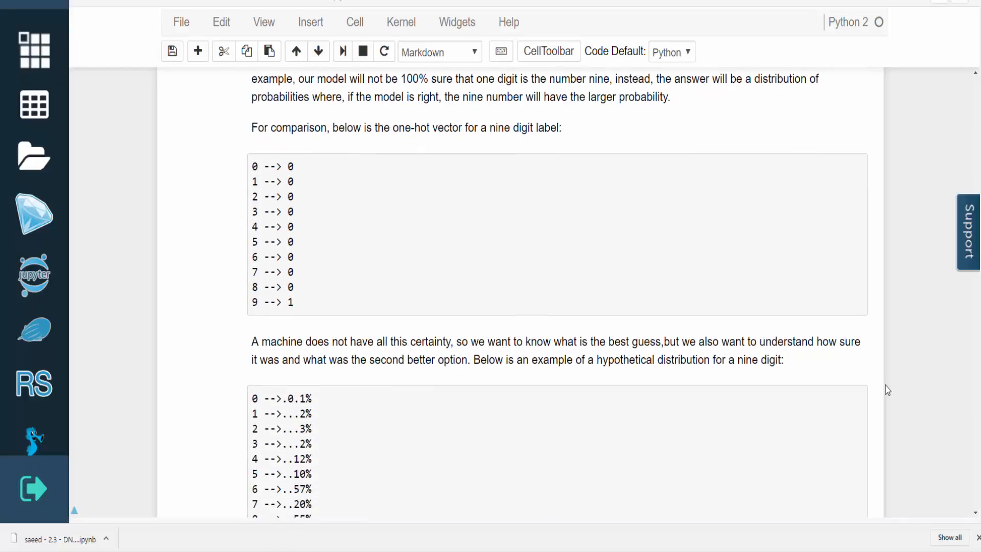
{"action": "scroll", "scroll_direction": "down", "scroll_amount": 3}
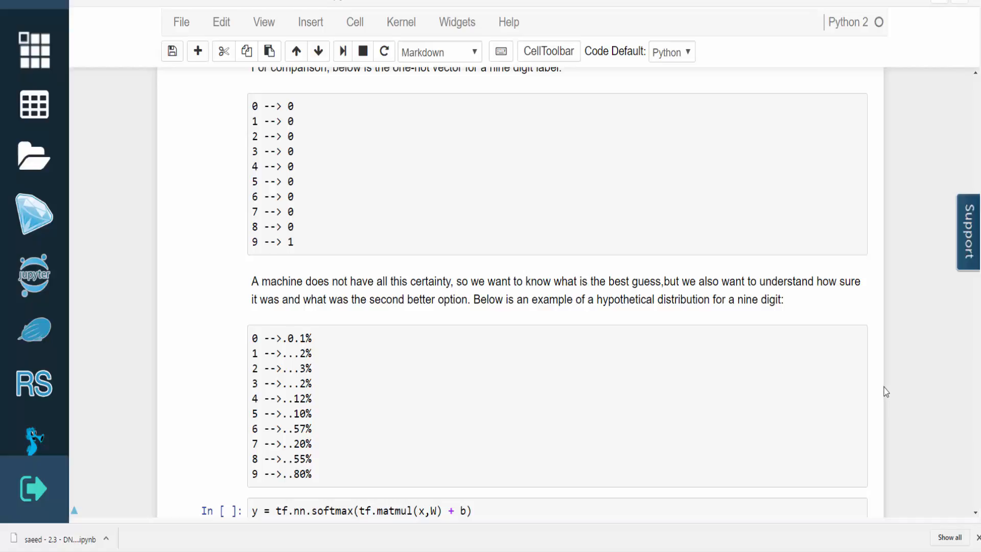
{"action": "scroll", "scroll_direction": "down", "scroll_amount": 3}
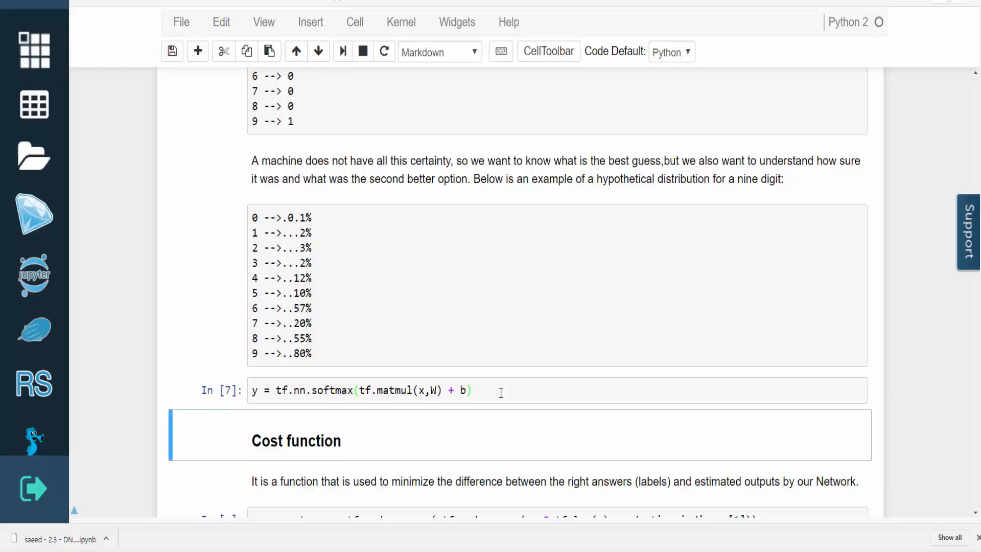
{"action": "mouse_move", "coordinate": [700, 379]}
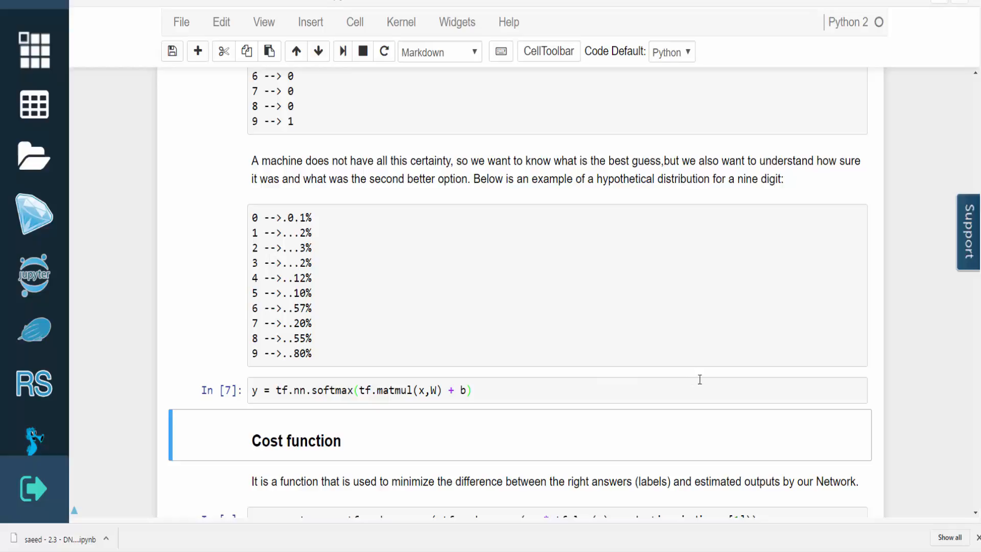
{"action": "scroll", "scroll_direction": "down", "scroll_amount": 3}
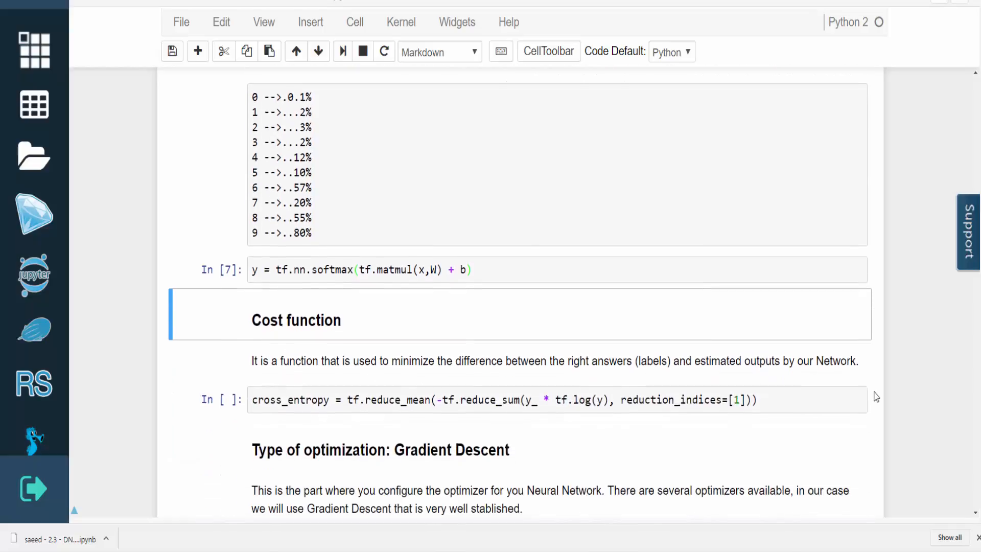
- Run the GradientDescentOptimizer(0.5) train_step cell after the cross-entropy cell
{"action": "scroll", "scroll_direction": "down", "scroll_amount": 3}
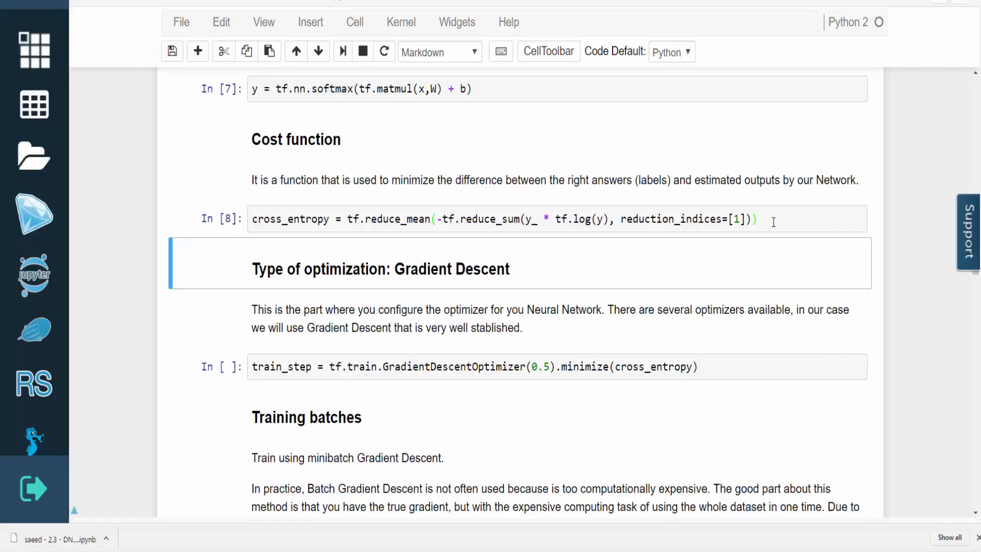
{"action": "mouse_move", "coordinate": [813, 348]}
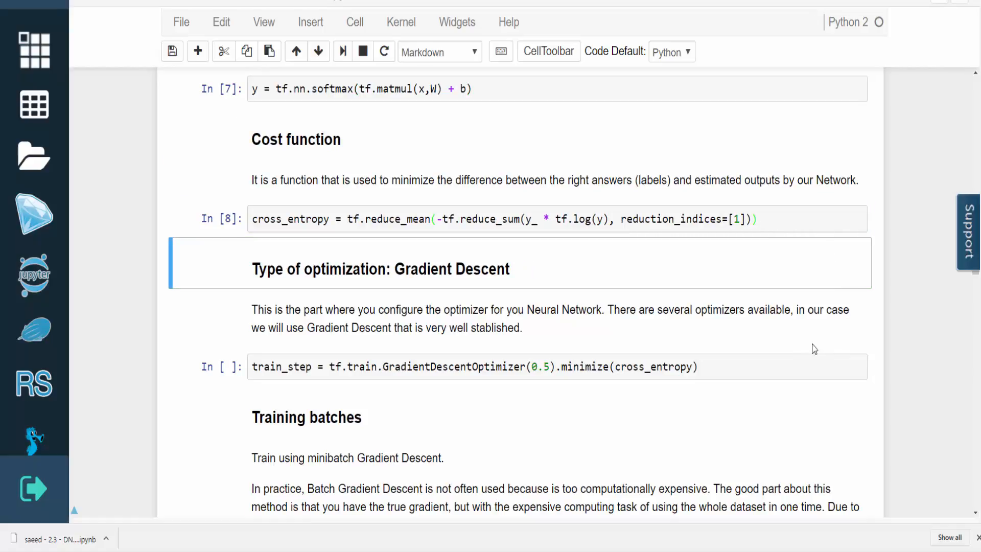
{"action": "left_click", "coordinate": [557, 367]}
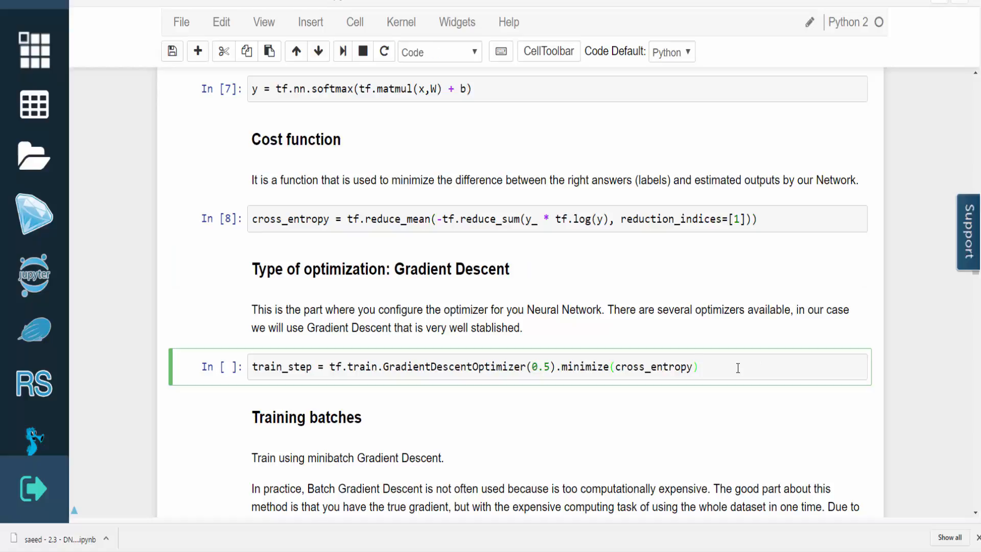
{"action": "key", "text": "shift+enter"}
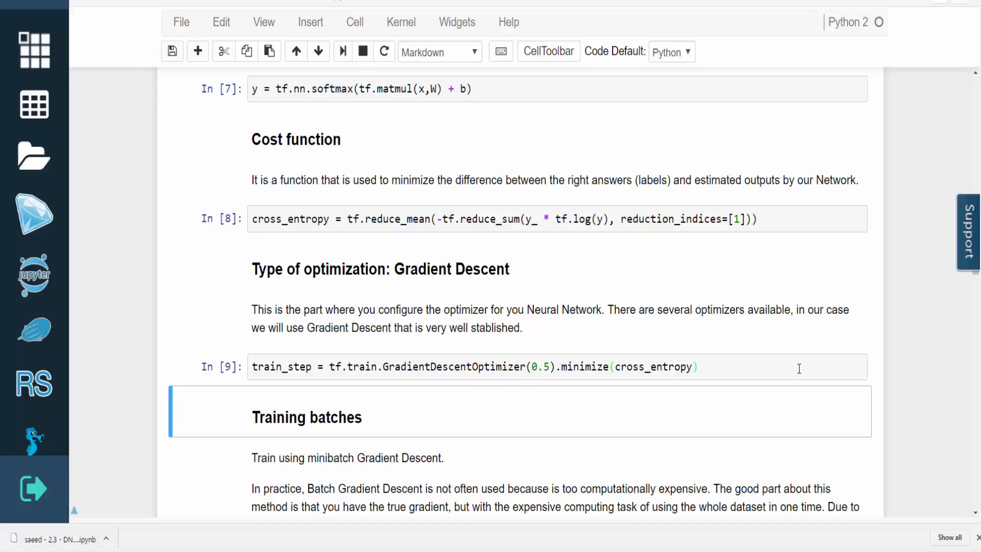
{"action": "mouse_move", "coordinate": [879, 388]}
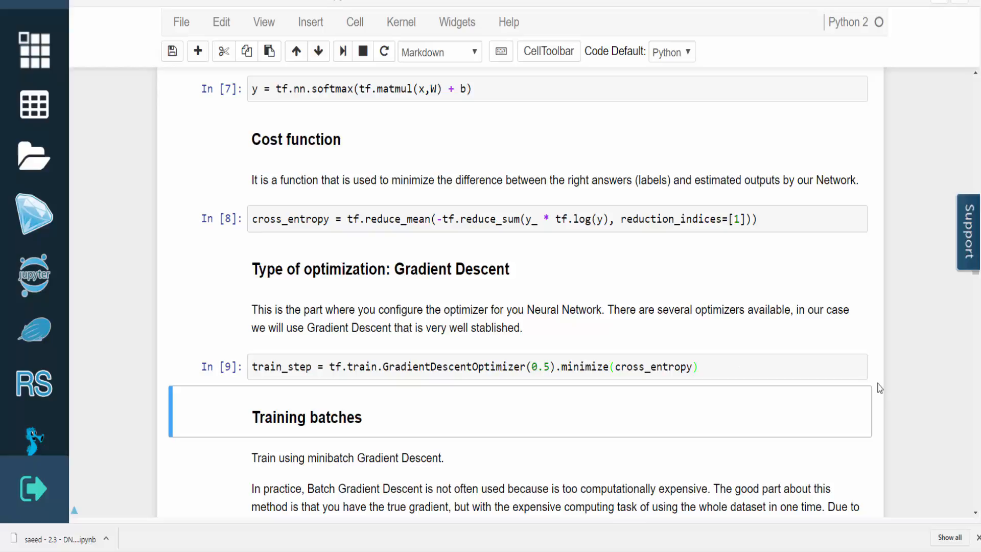
{"action": "scroll", "scroll_direction": "down", "scroll_amount": 3}
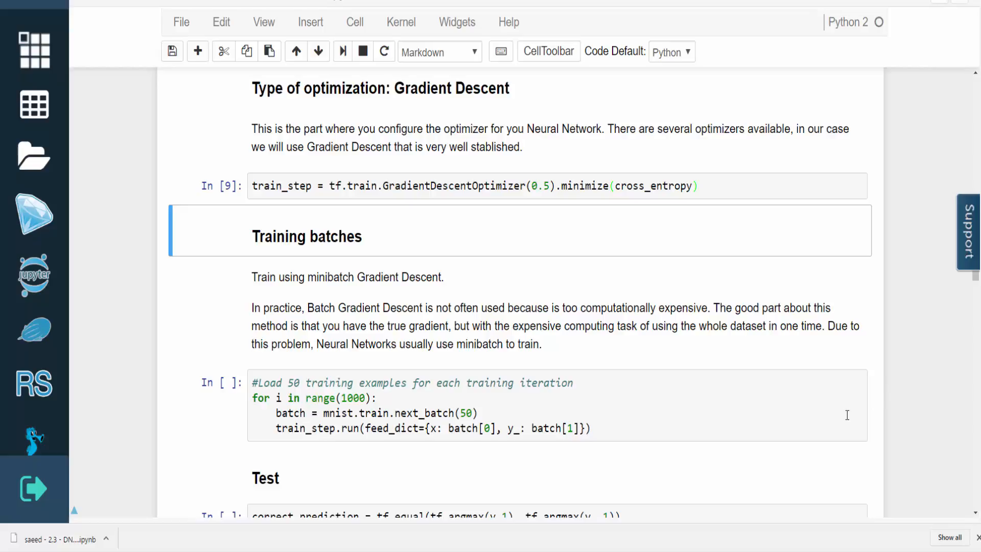
{"action": "mouse_move", "coordinate": [625, 429]}
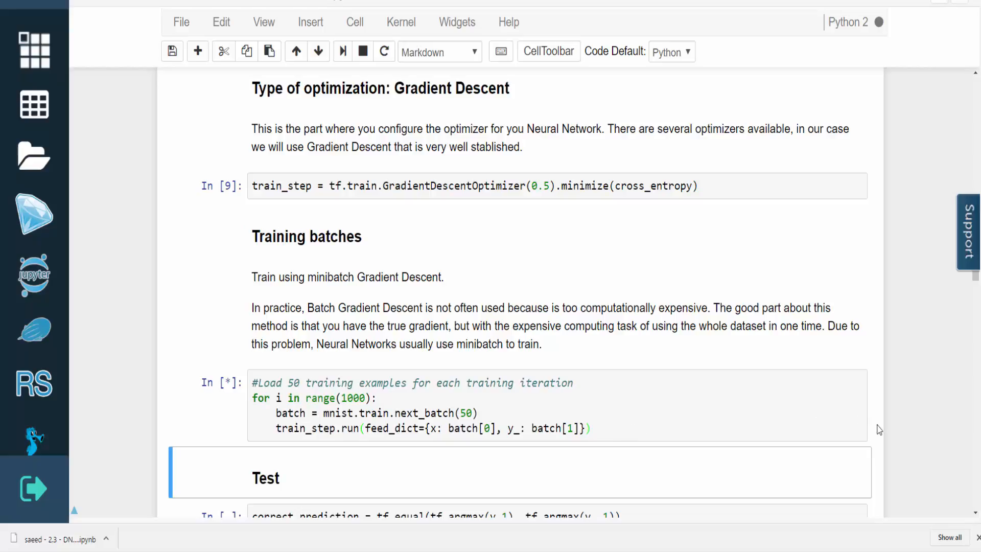
- Run the test cell showing 90.92% accuracy, then the sess.close() cell
{"action": "scroll", "scroll_direction": "down", "scroll_amount": 3}
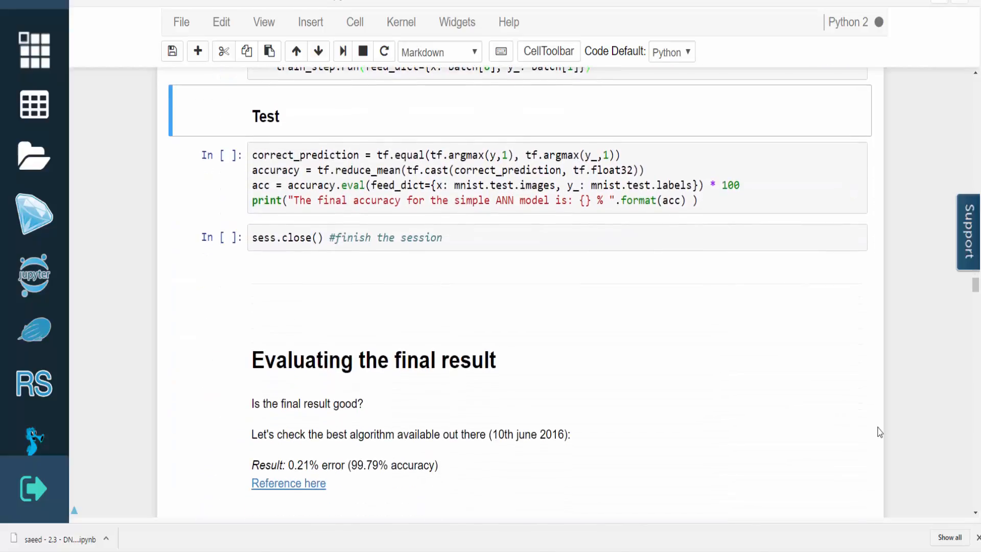
{"action": "left_click", "coordinate": [700, 201]}
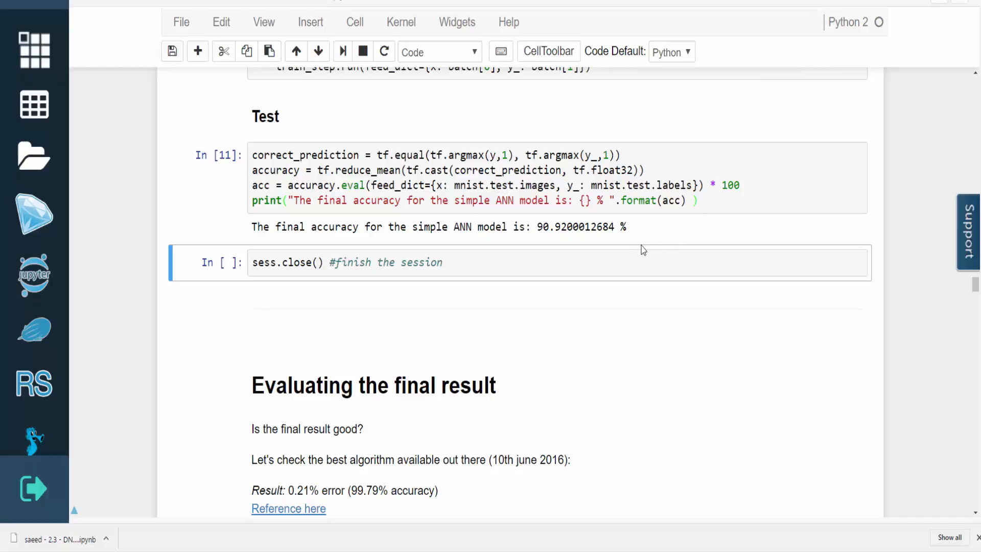
{"action": "left_click", "coordinate": [171, 51]}
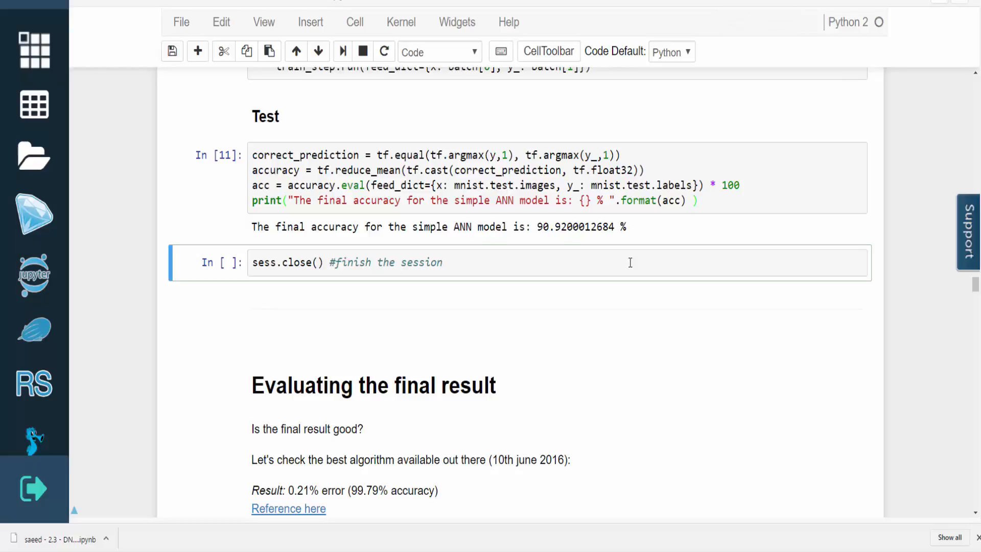
{"action": "left_click", "coordinate": [438, 262]}
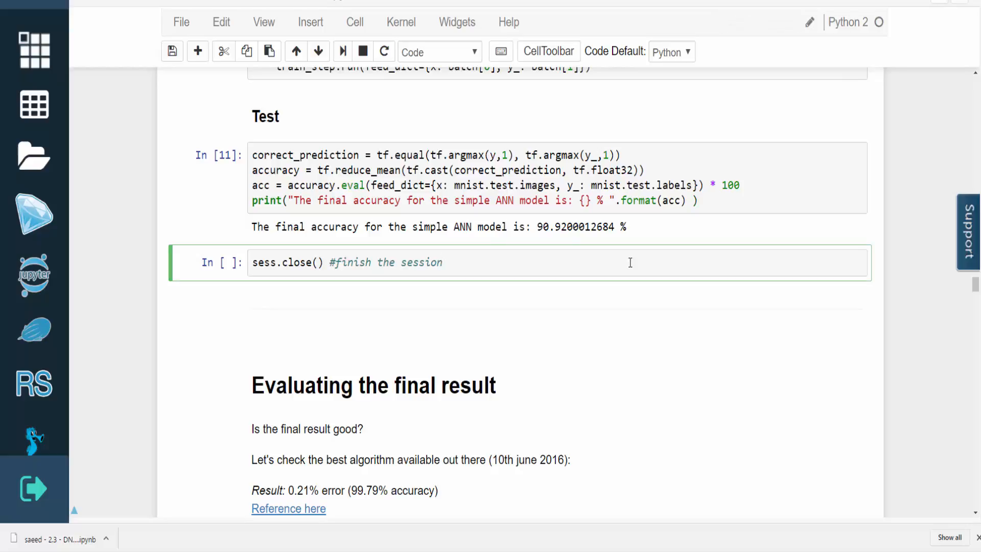
{"action": "key", "text": "shift+enter"}
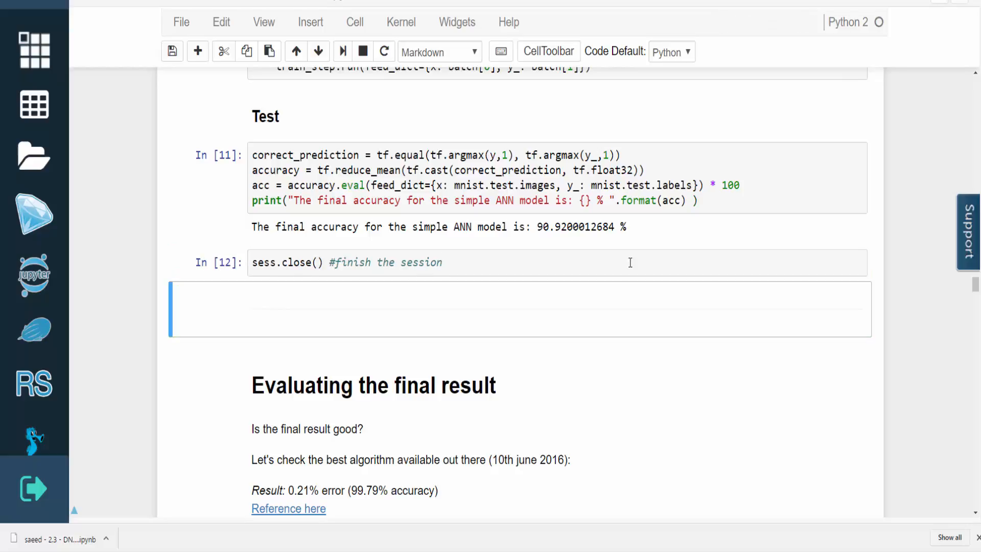
{"action": "mouse_move", "coordinate": [863, 396]}
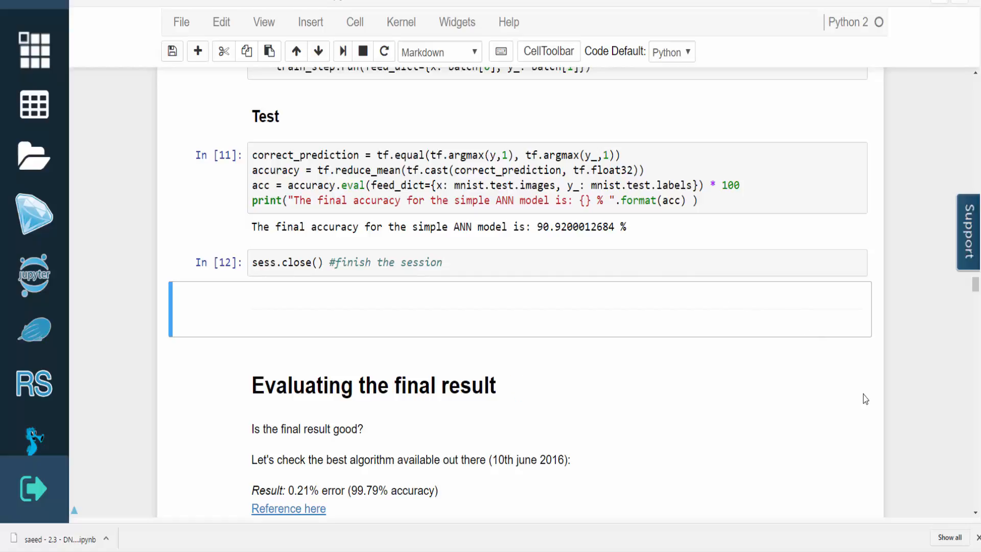
{"action": "scroll", "scroll_direction": "down", "scroll_amount": 3}
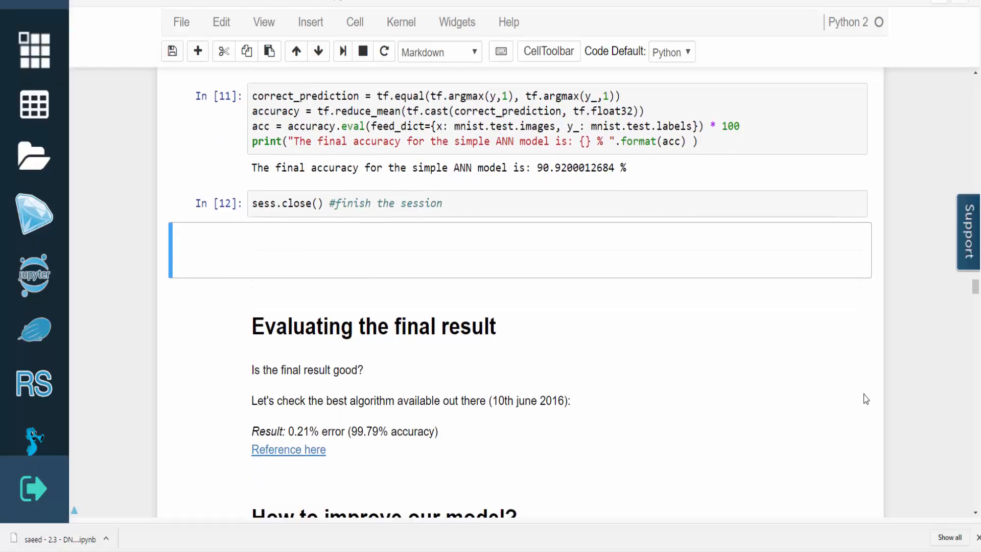